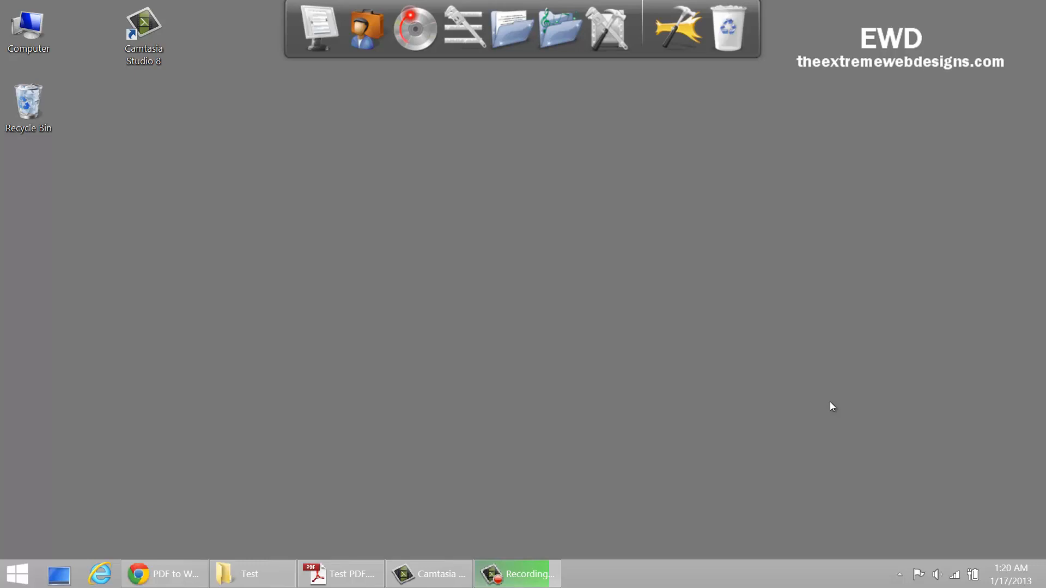
Show Test PDF.pdf in Adobe Reader and scroll through the resume, then back up.
{"action": "left_click", "coordinate": [340, 574]}
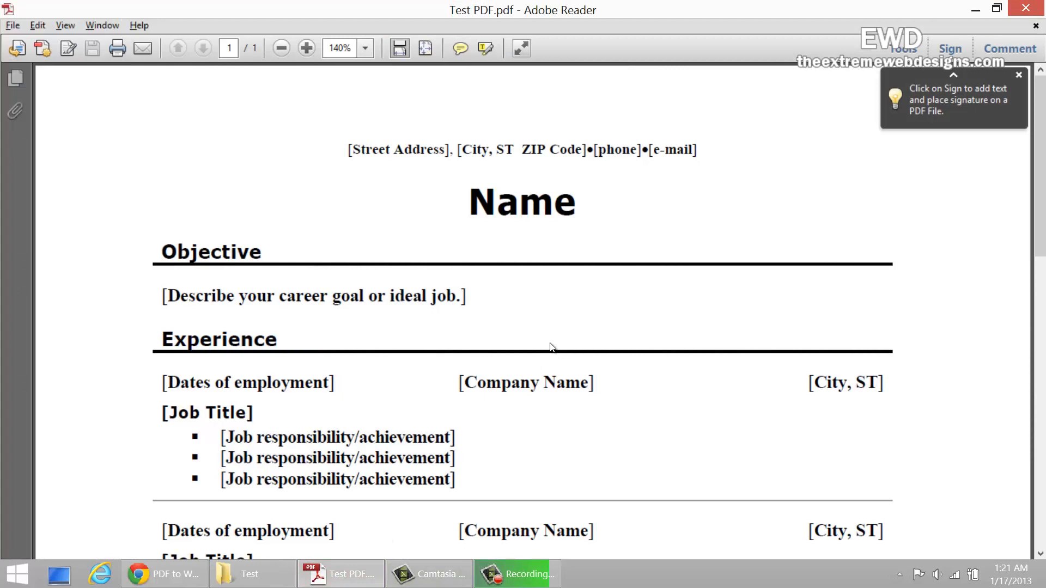
{"action": "mouse_move", "coordinate": [541, 230]}
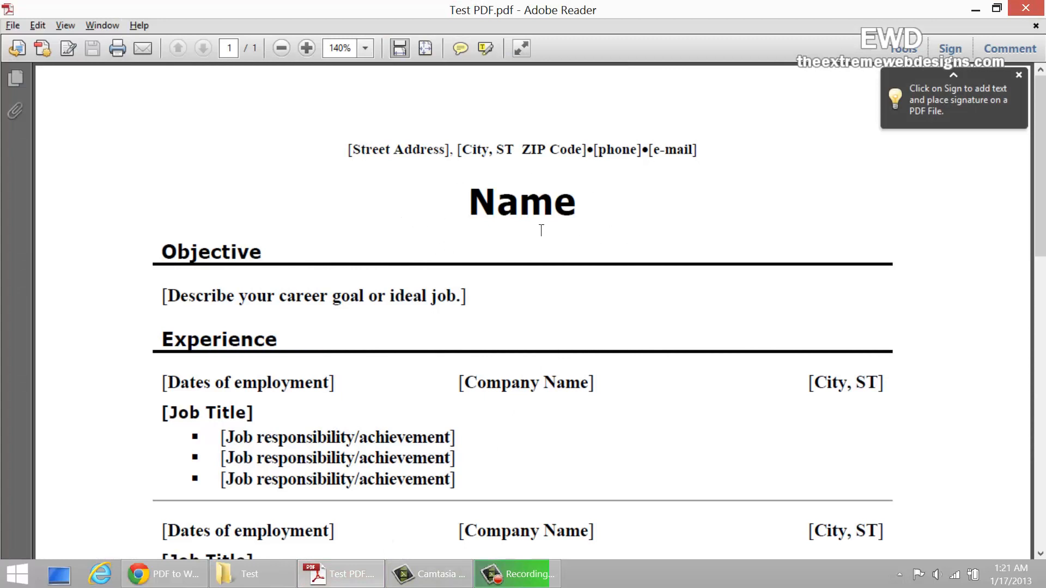
{"action": "mouse_move", "coordinate": [492, 260]}
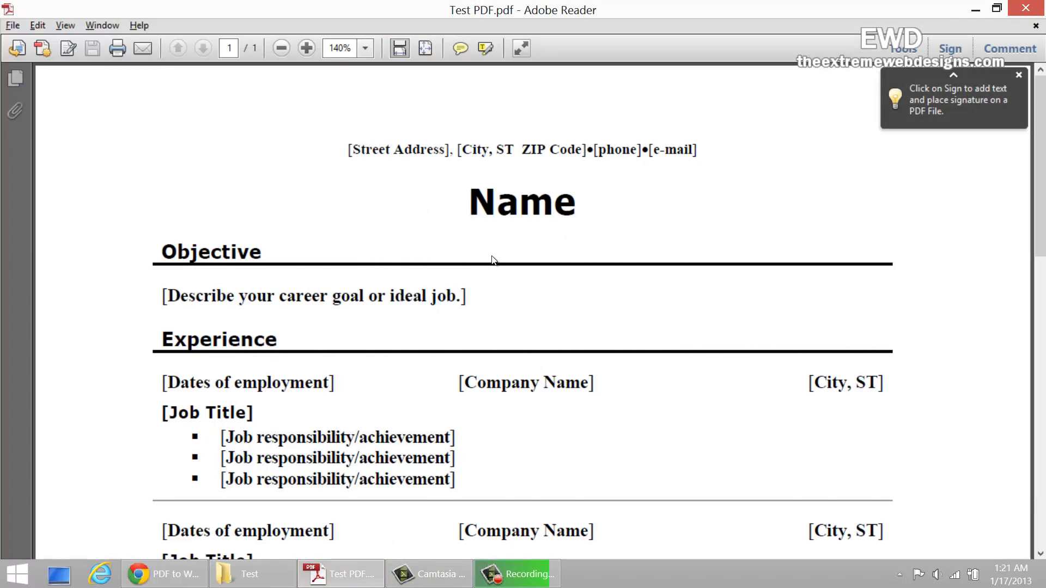
{"action": "scroll", "scroll_direction": "down", "scroll_amount": 3}
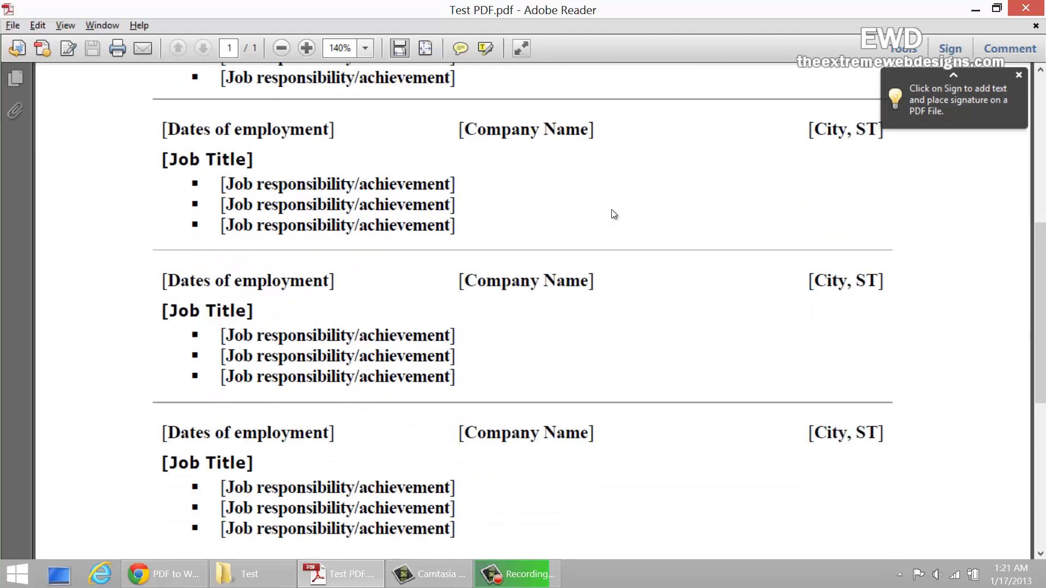
{"action": "scroll", "scroll_direction": "down", "scroll_amount": 3}
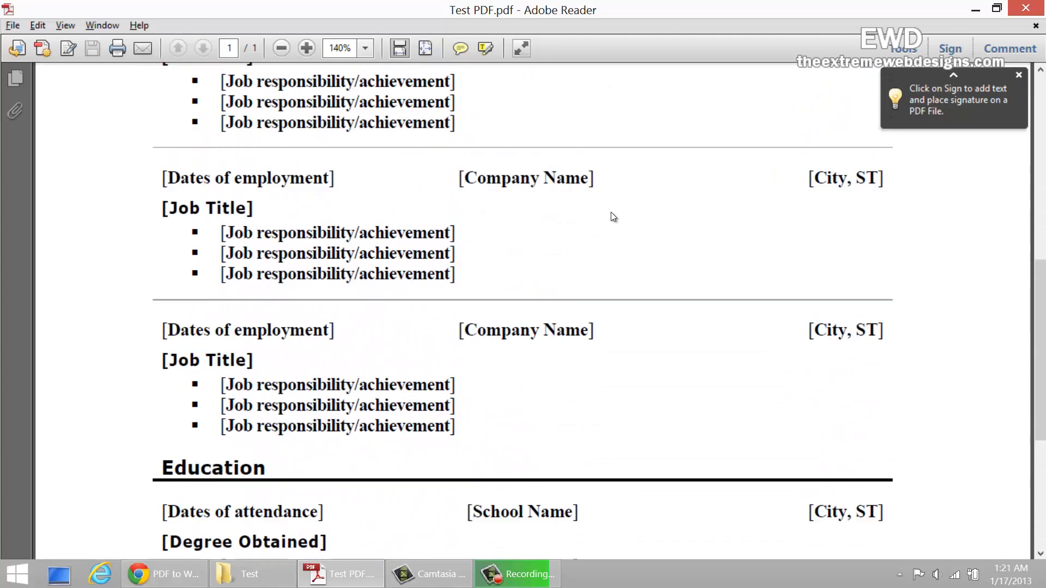
{"action": "scroll", "scroll_direction": "up", "scroll_amount": 3}
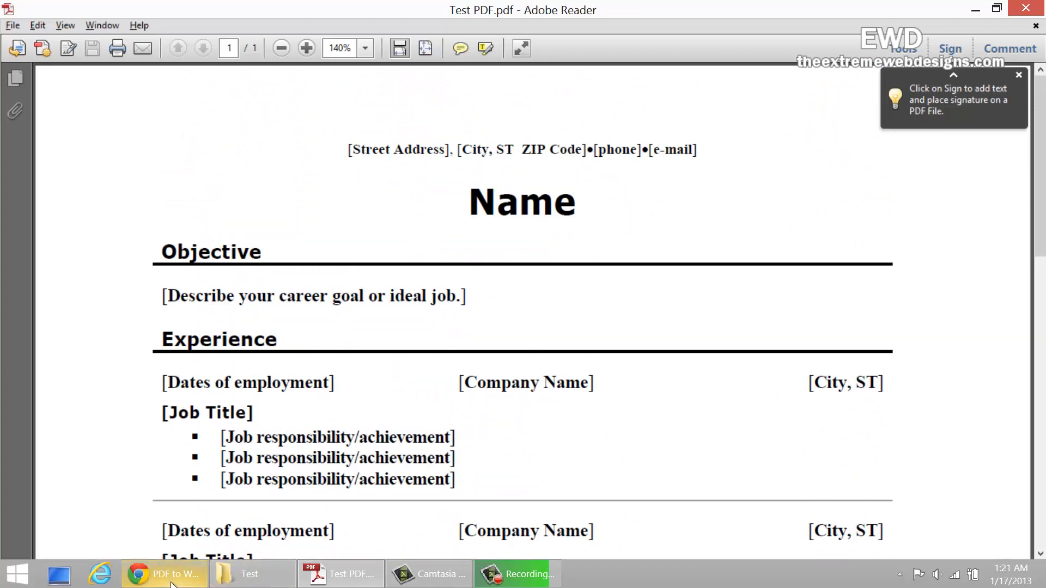
Switch to the pdfonline.com PDF to Word converter page in Chrome.
{"action": "left_click", "coordinate": [168, 574]}
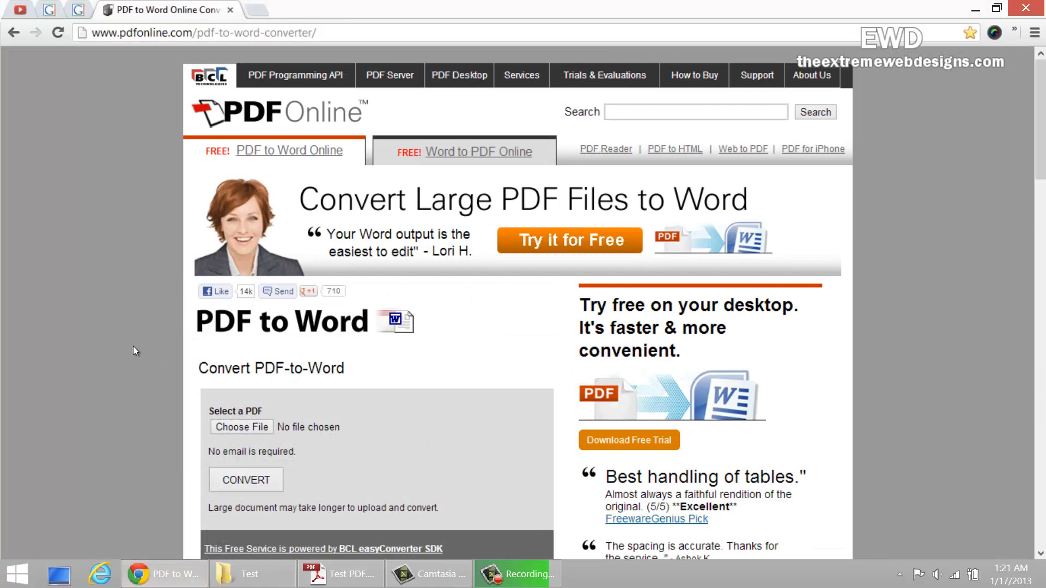
{"action": "mouse_move", "coordinate": [112, 311]}
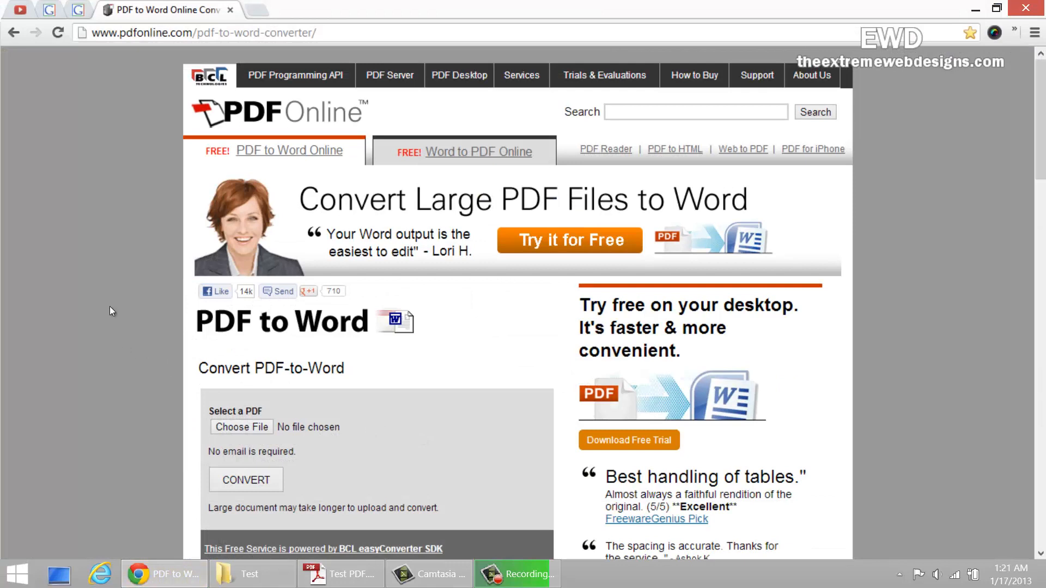
{"action": "mouse_move", "coordinate": [121, 78]}
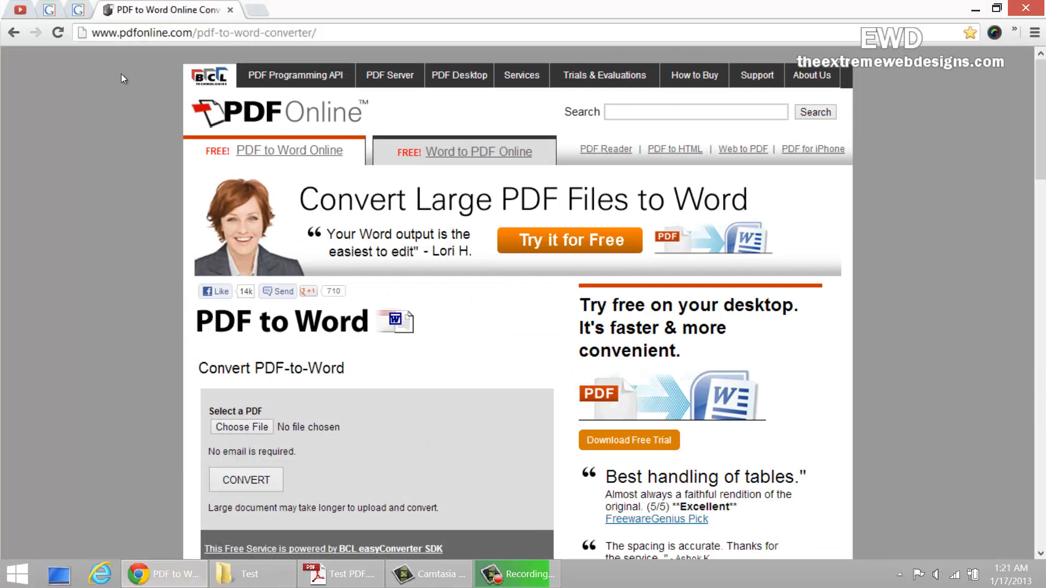
{"action": "mouse_move", "coordinate": [127, 47]}
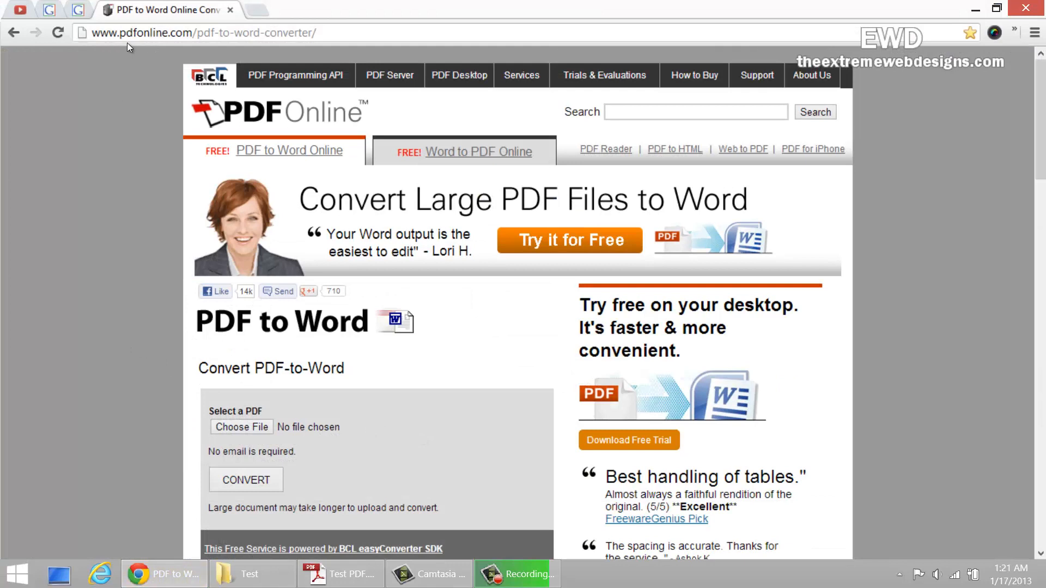
{"action": "mouse_move", "coordinate": [156, 56]}
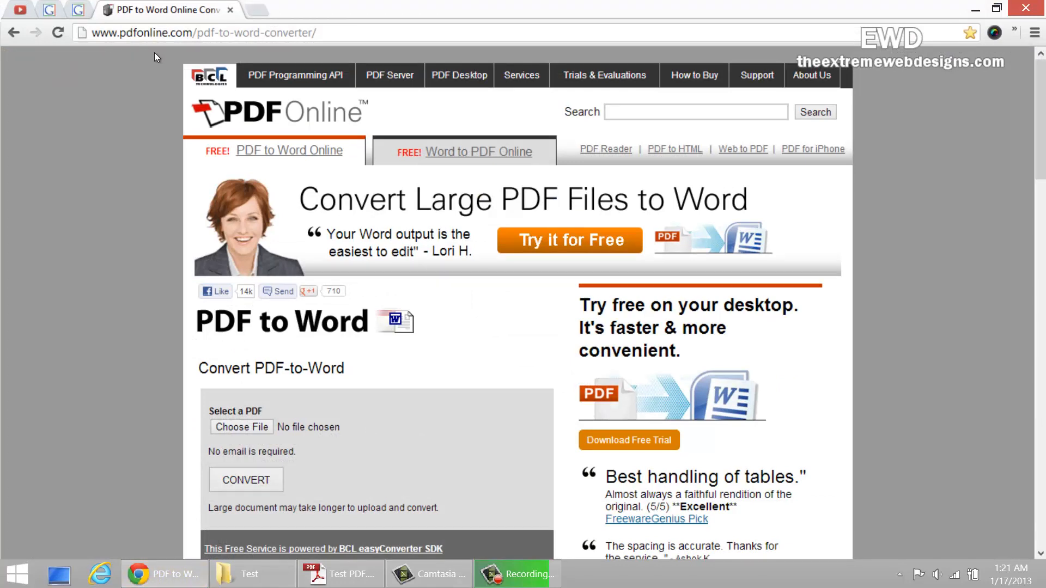
{"action": "mouse_move", "coordinate": [208, 53]}
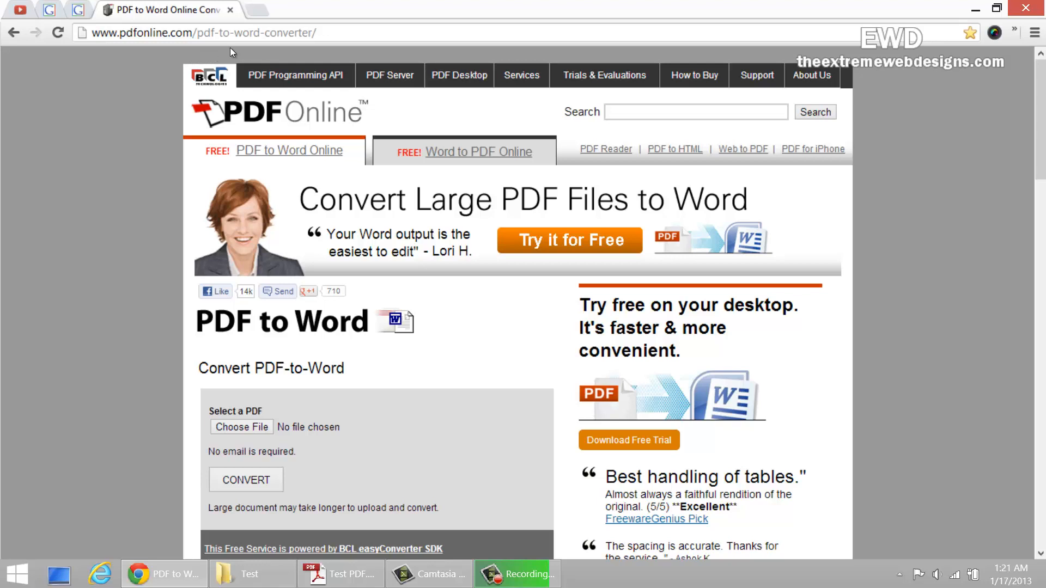
{"action": "mouse_move", "coordinate": [280, 54]}
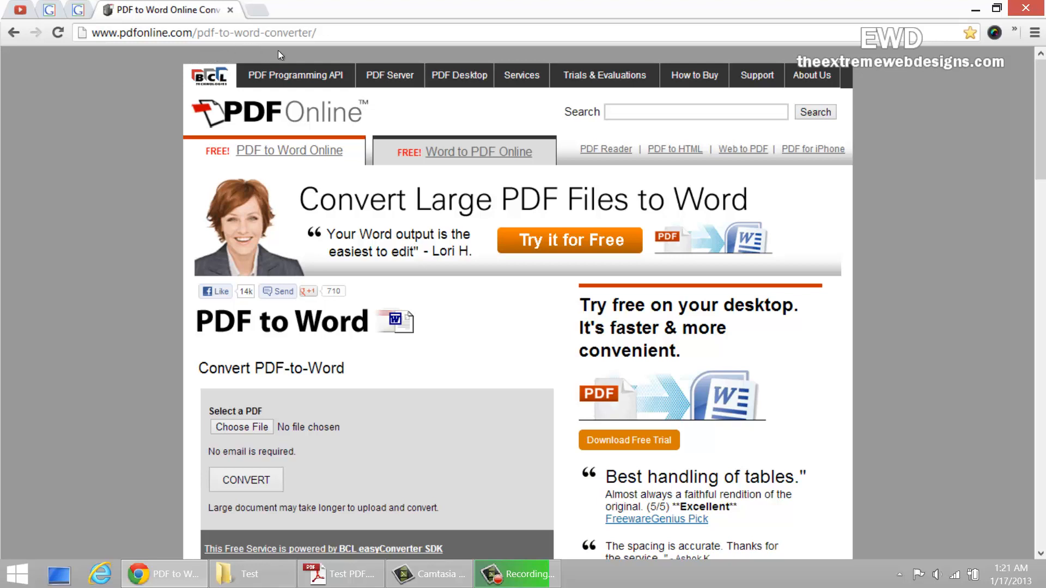
{"action": "mouse_move", "coordinate": [196, 405]}
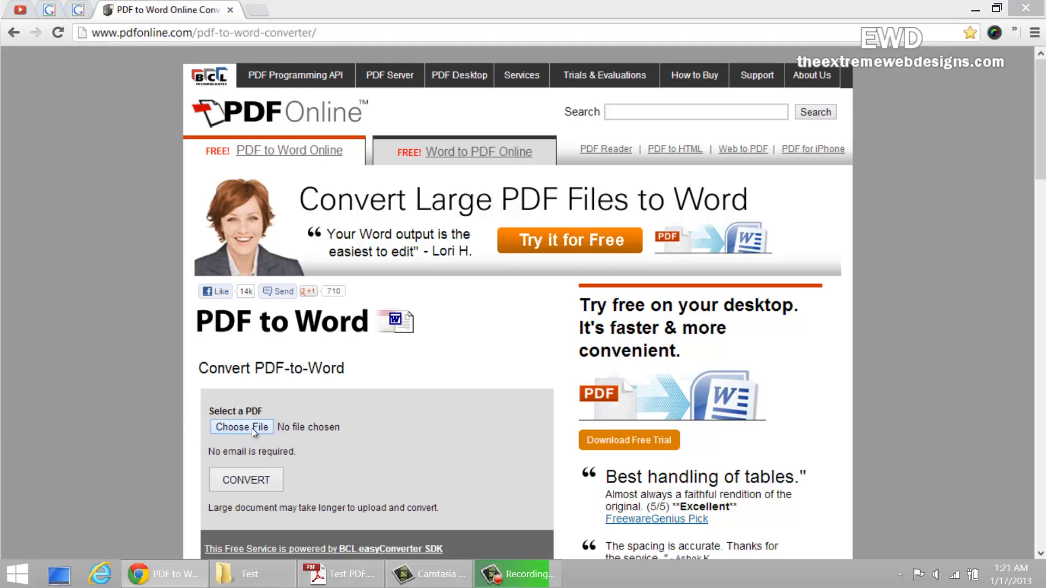
Select Test PDF.pdf and convert it to Word on PDF Online.
{"action": "left_click", "coordinate": [241, 427]}
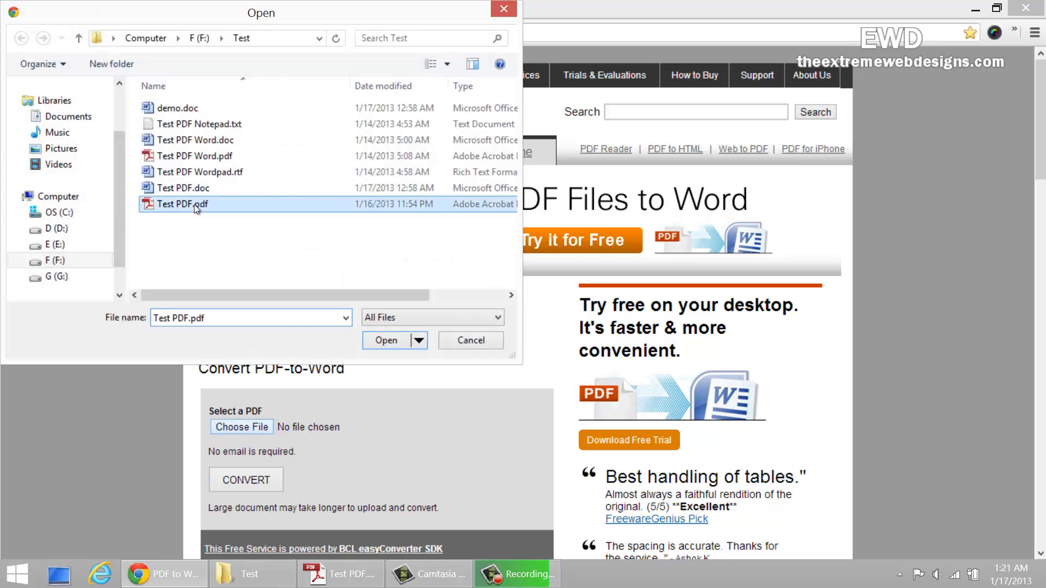
{"action": "left_click", "coordinate": [387, 340]}
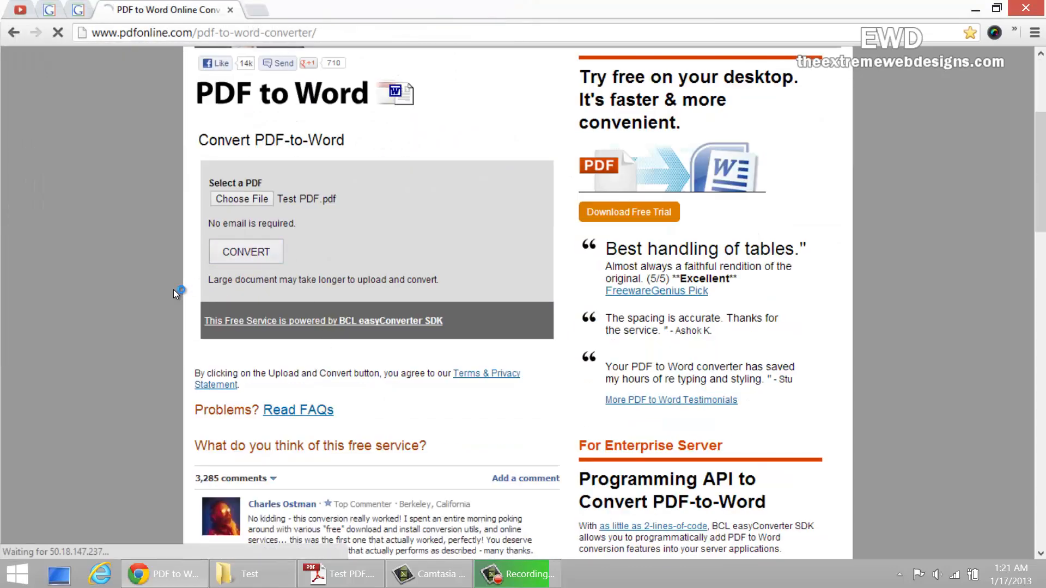
{"action": "mouse_move", "coordinate": [162, 287]}
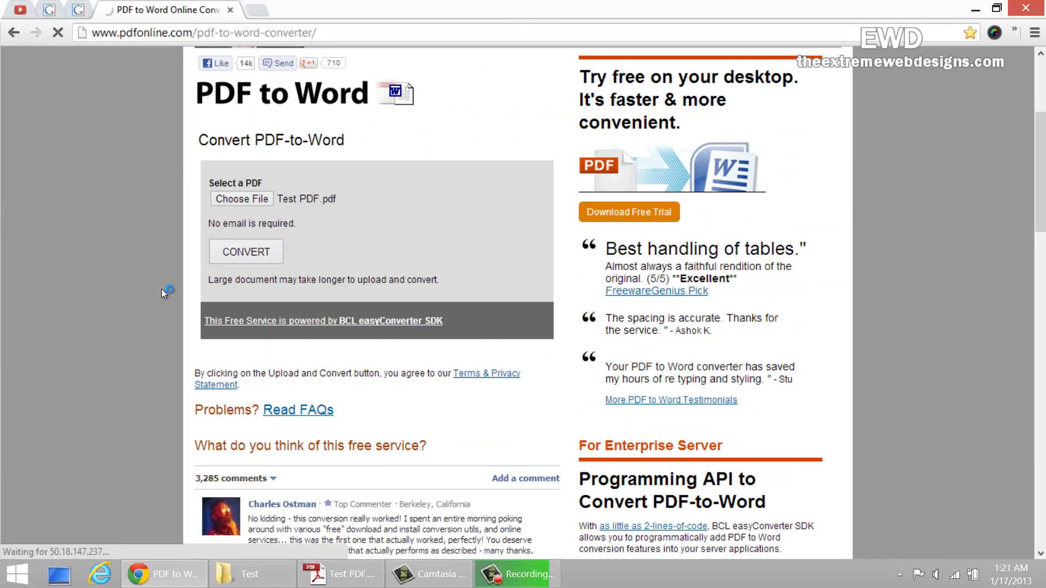
{"action": "left_click", "coordinate": [246, 252]}
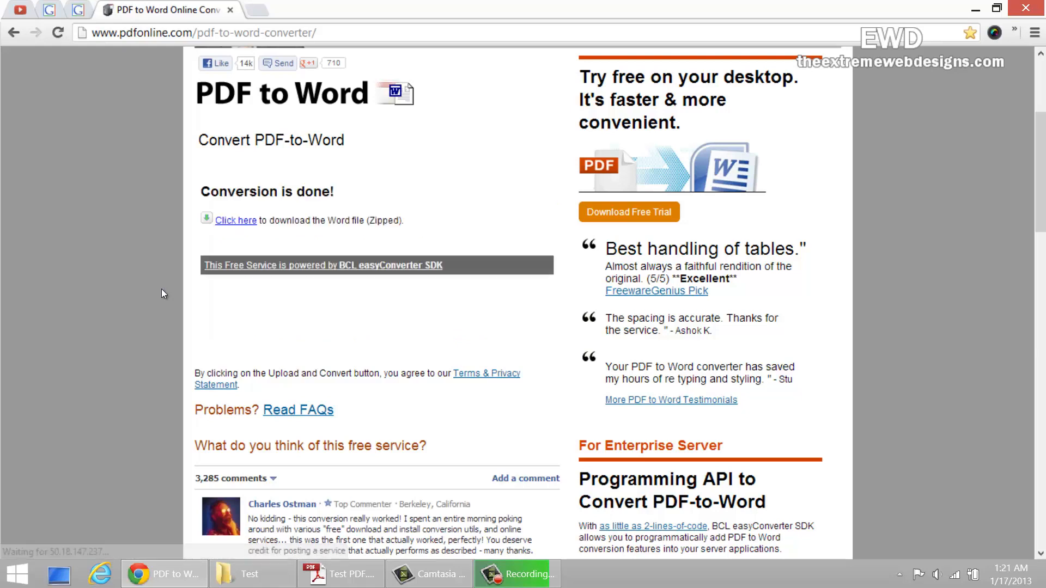
{"action": "mouse_move", "coordinate": [241, 225]}
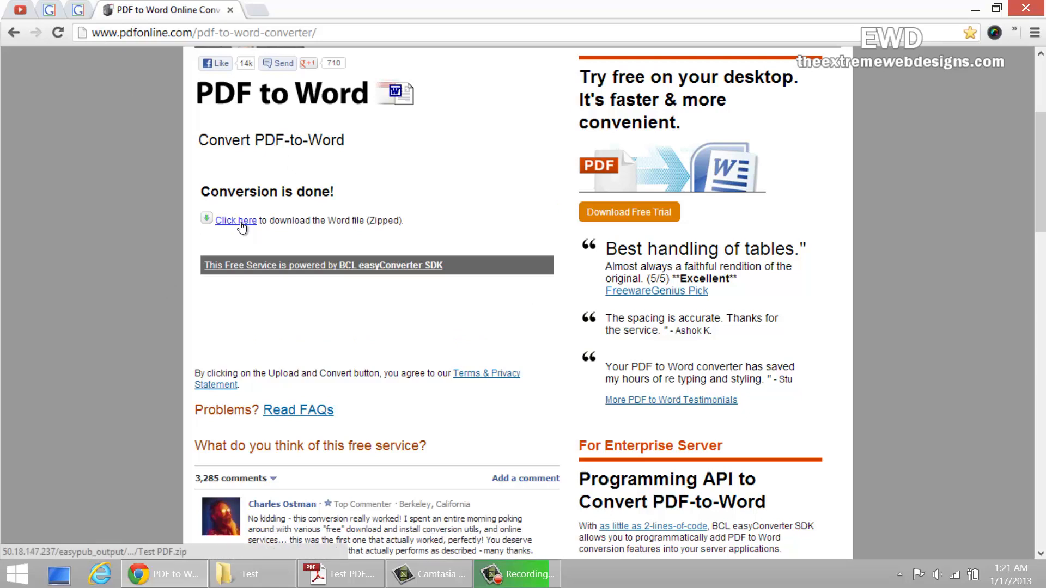
Save the converted download as Test PDF.zip in the Test folder.
{"action": "right_click", "coordinate": [236, 220]}
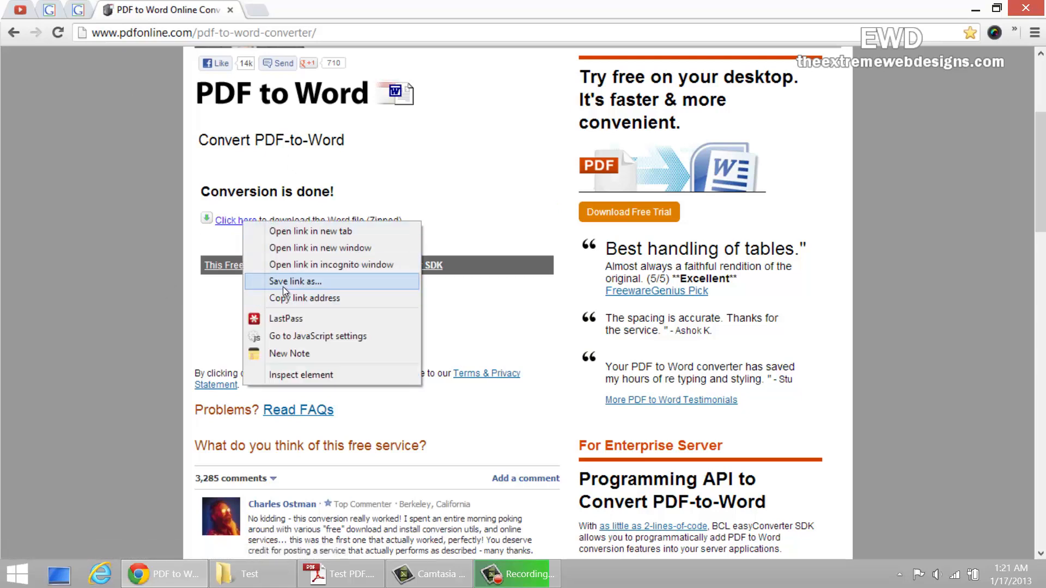
{"action": "left_click", "coordinate": [295, 281]}
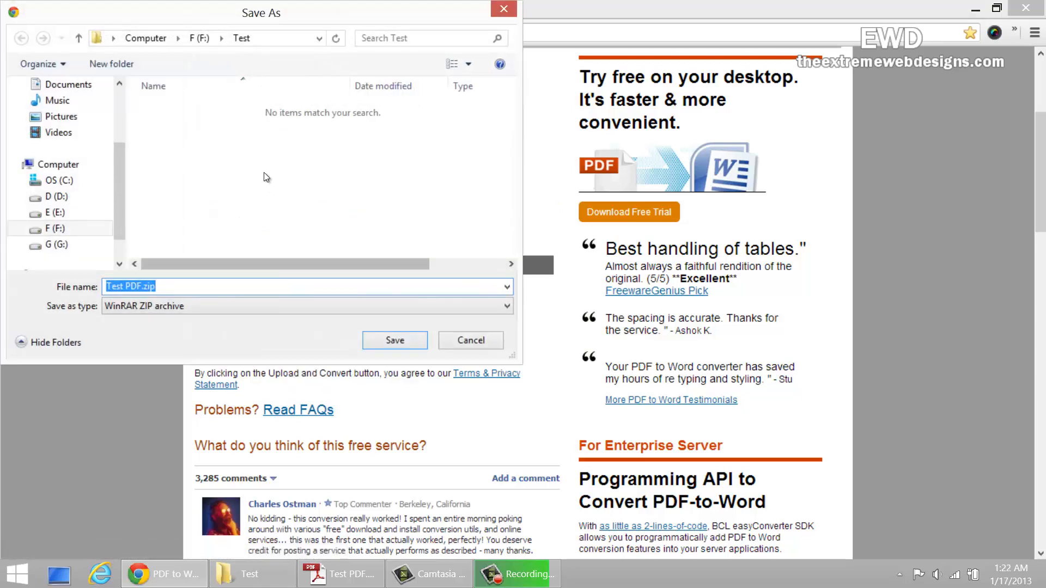
{"action": "left_click", "coordinate": [394, 340]}
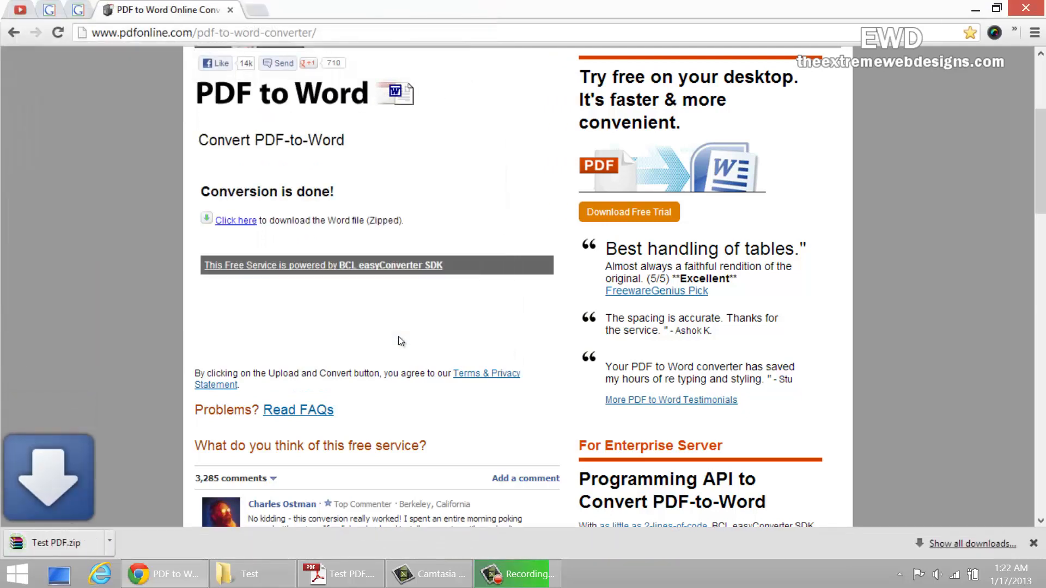
Open Test PDF.zip, enter the Test PDF folder and open Test PDF_new.rtf in Word.
{"action": "left_click", "coordinate": [251, 573]}
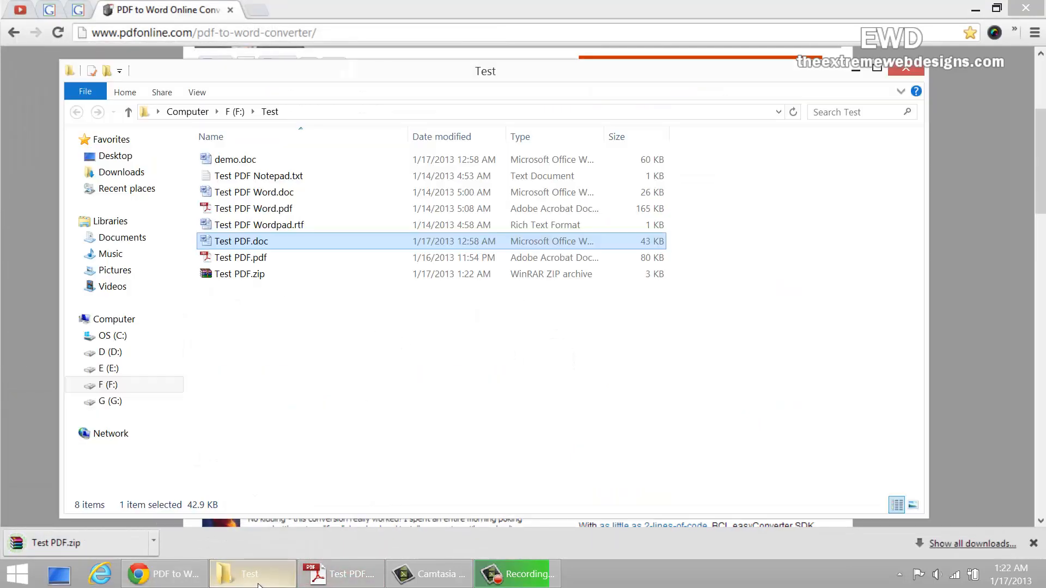
{"action": "left_click", "coordinate": [240, 274]}
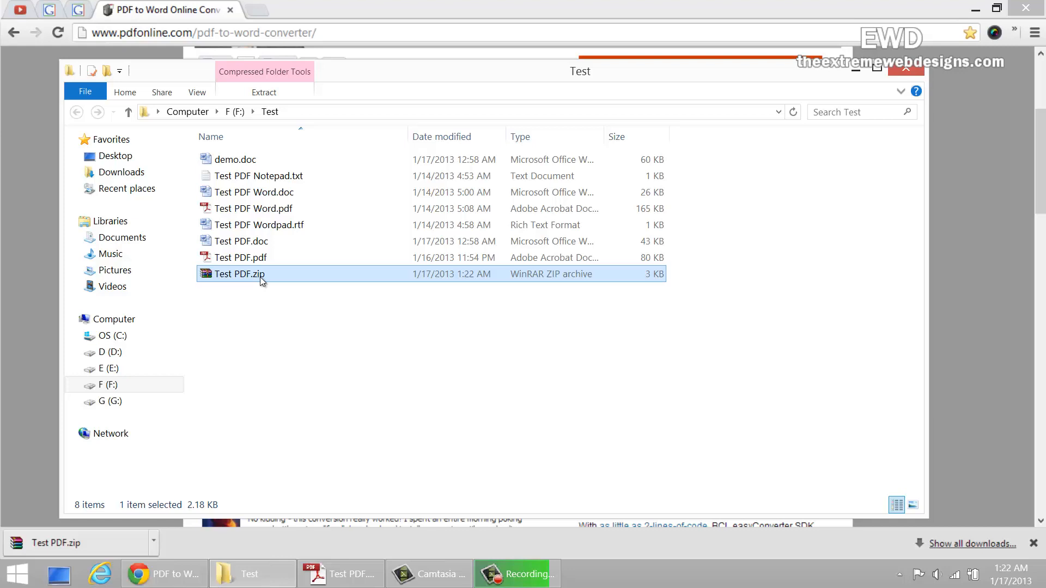
{"action": "double_click", "coordinate": [240, 274]}
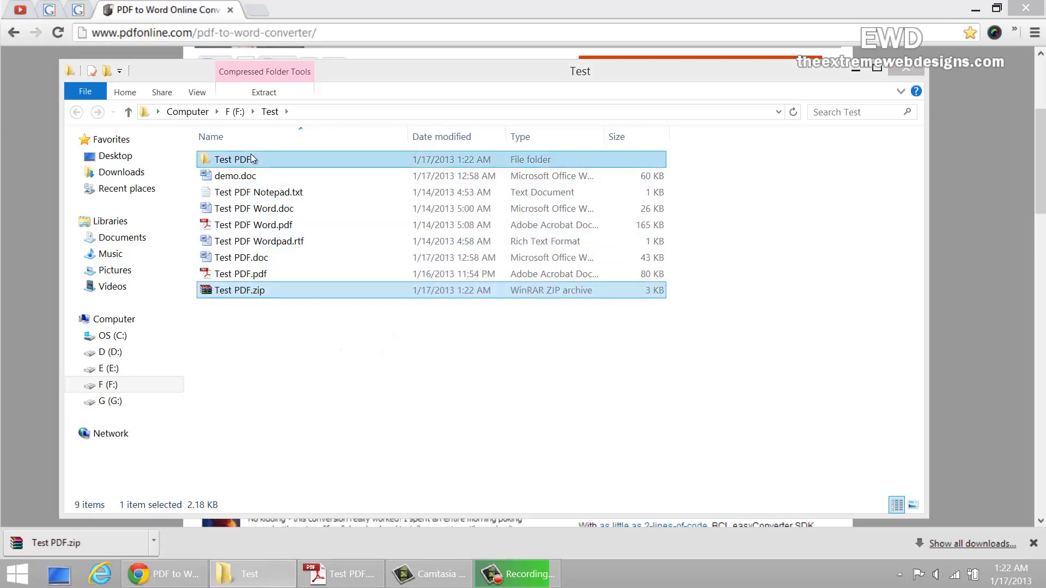
{"action": "double_click", "coordinate": [228, 159]}
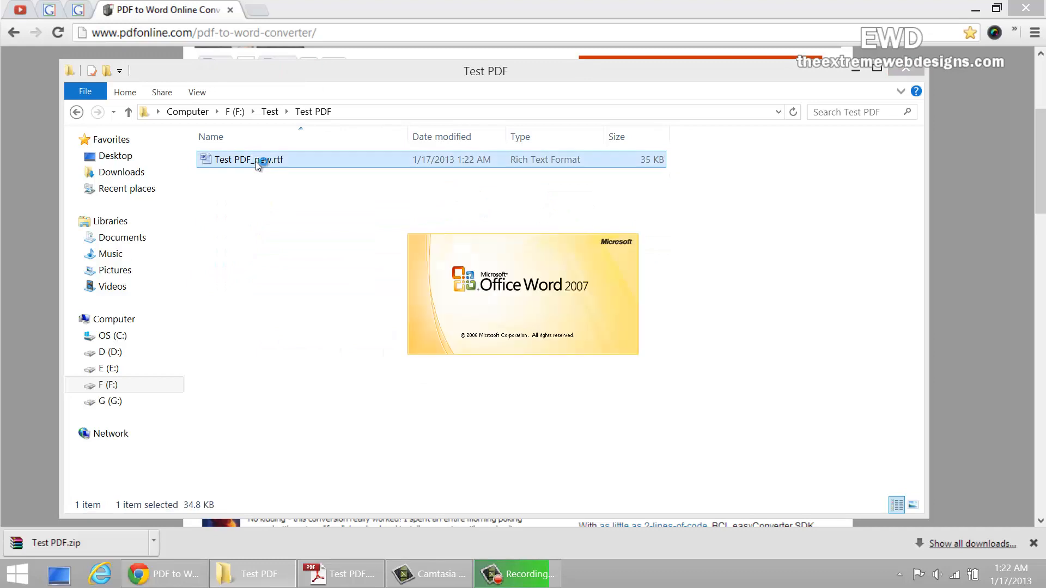
{"action": "double_click", "coordinate": [248, 160]}
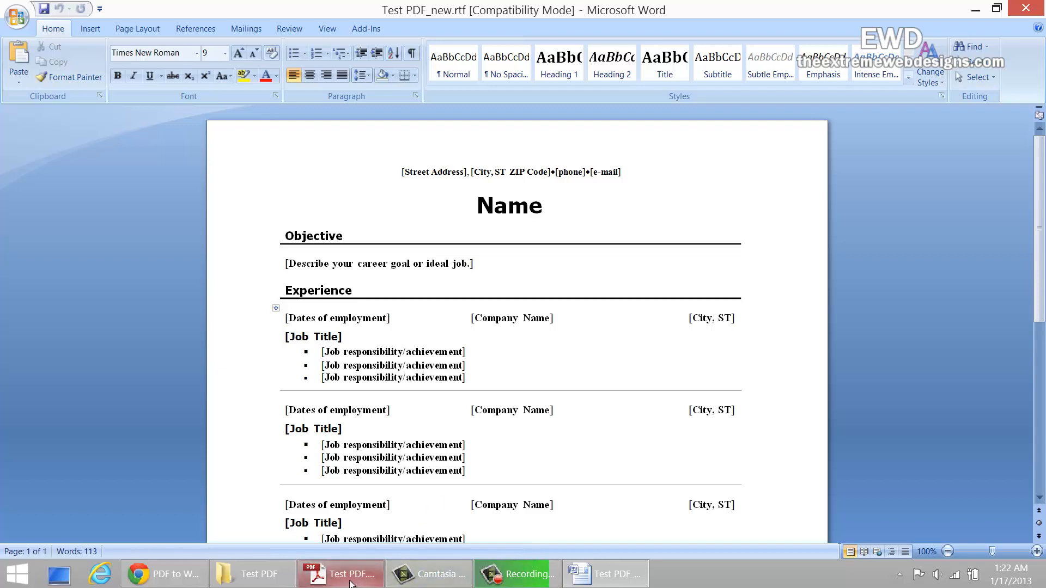
{"action": "left_click", "coordinate": [348, 574]}
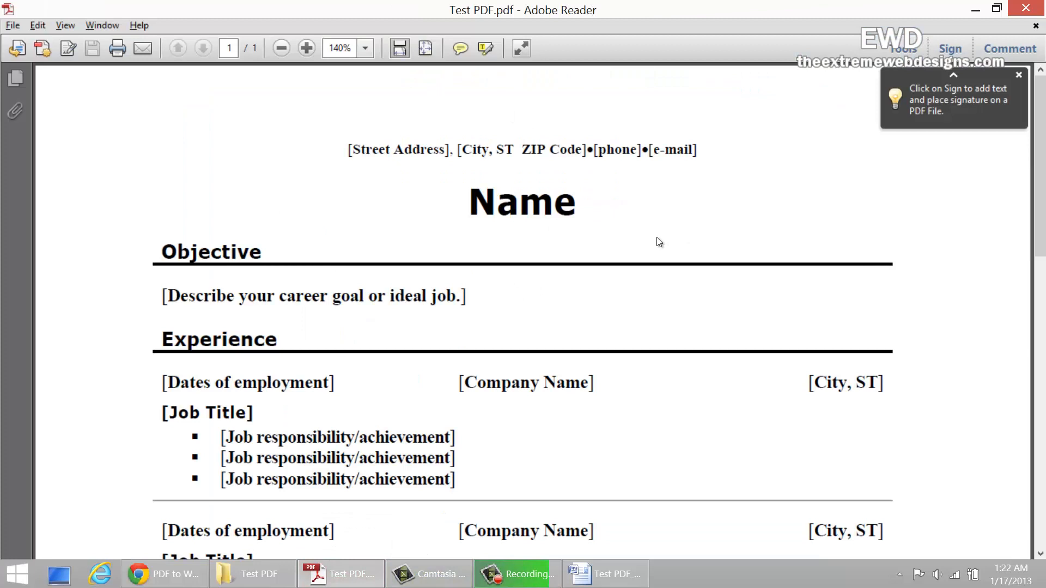
{"action": "left_click", "coordinate": [1019, 75]}
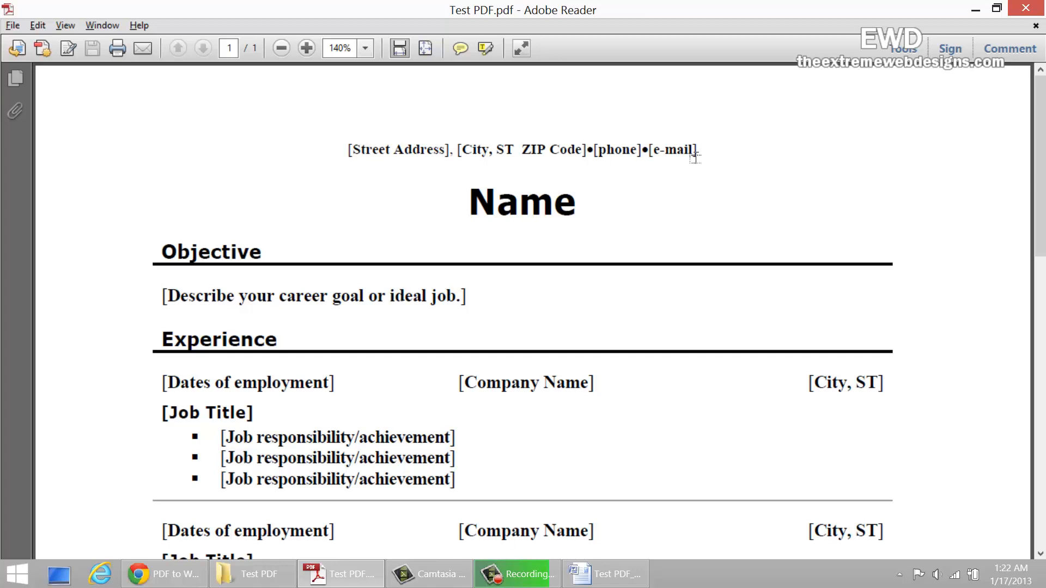
{"action": "left_click", "coordinate": [604, 574]}
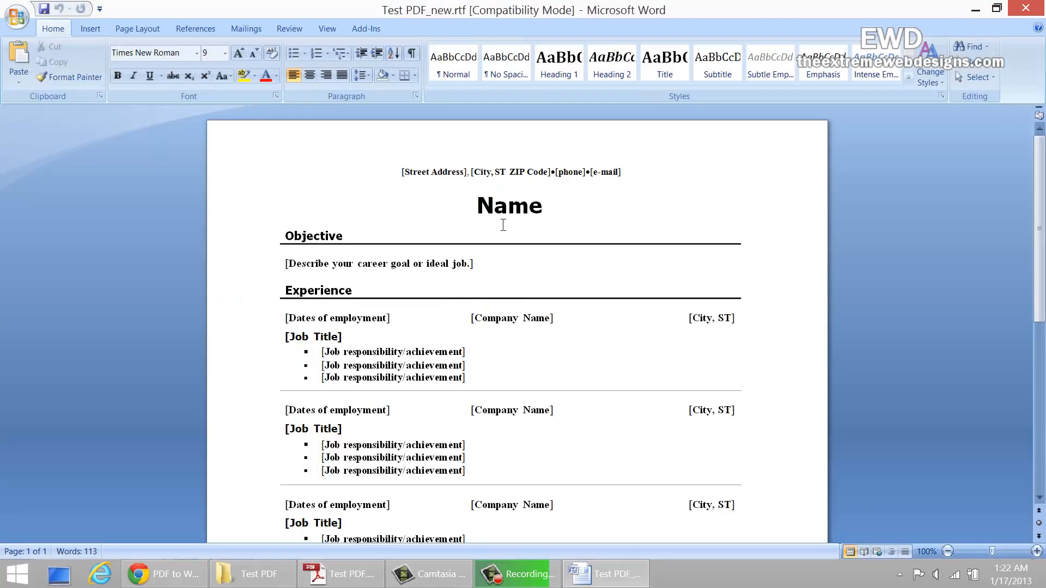
{"action": "scroll", "scroll_direction": "down", "scroll_amount": 3}
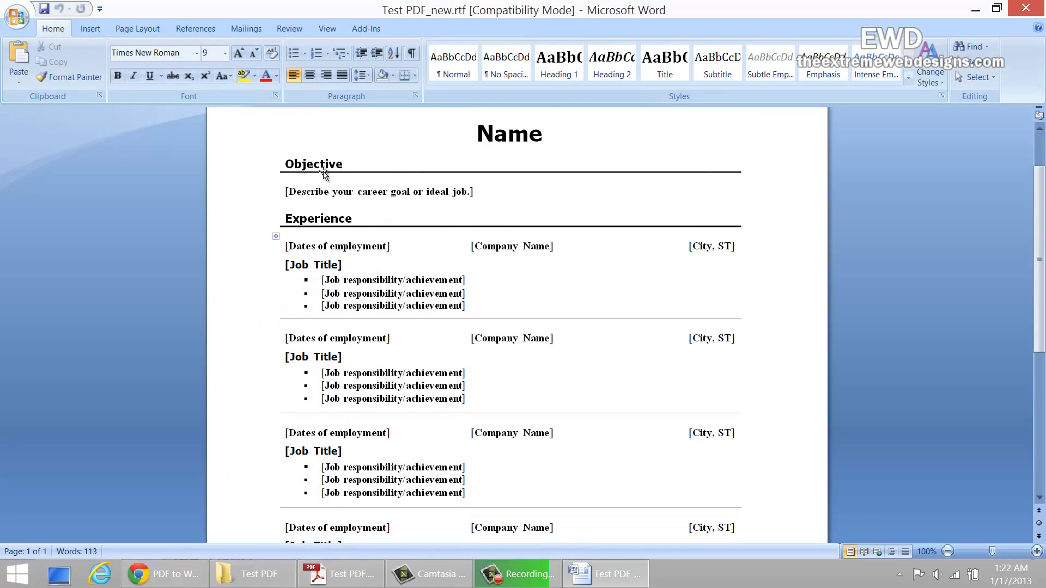
{"action": "scroll", "scroll_direction": "down", "scroll_amount": 3}
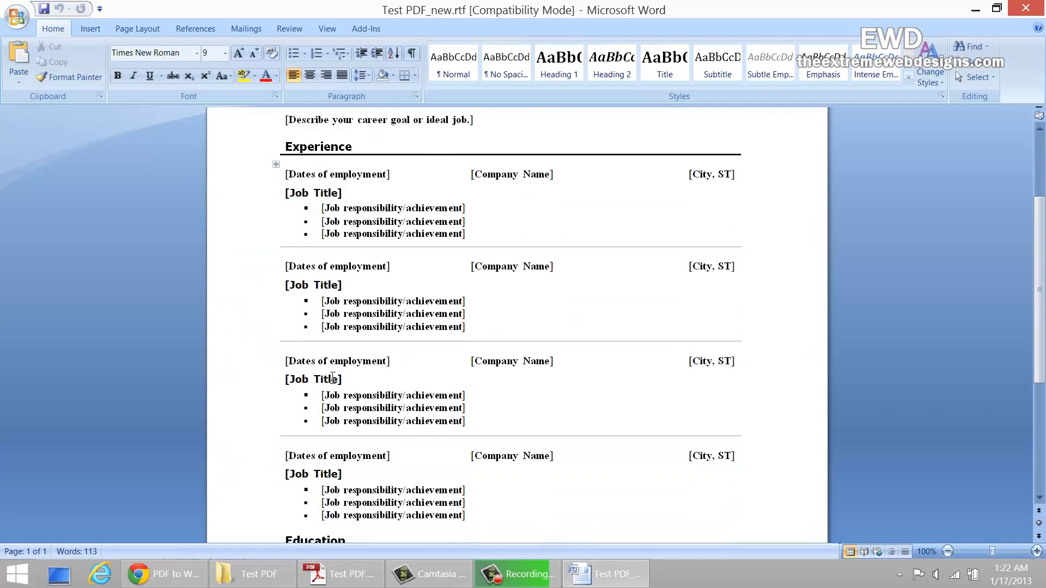
{"action": "left_click", "coordinate": [340, 573]}
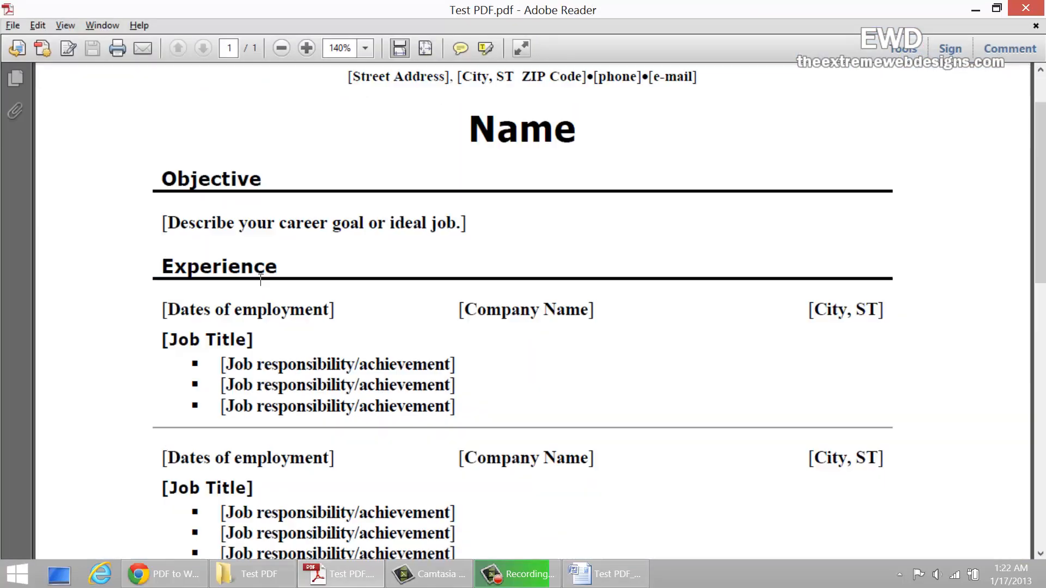
{"action": "scroll", "scroll_direction": "down", "scroll_amount": 3}
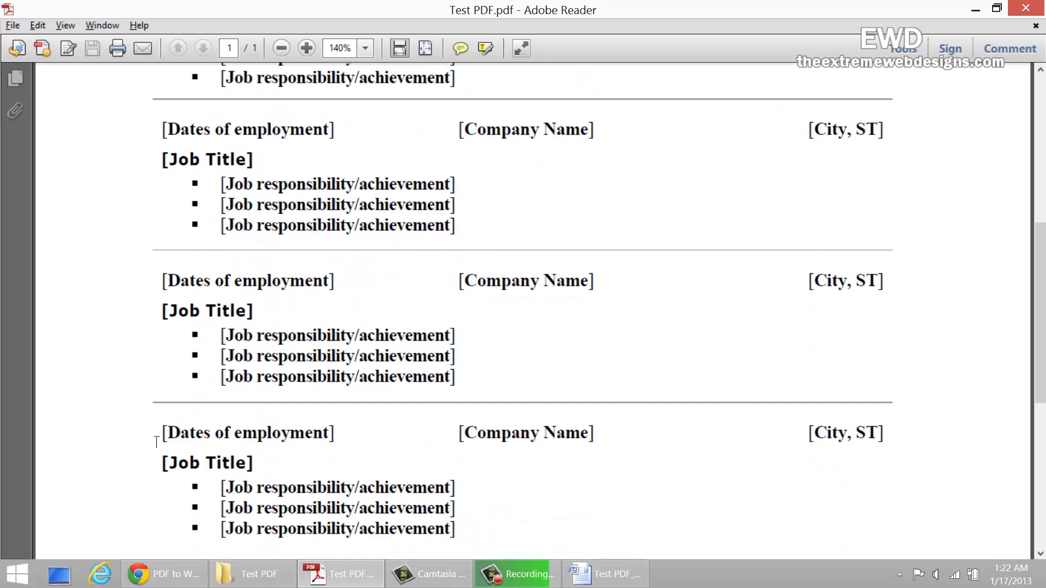
{"action": "scroll", "scroll_direction": "down", "scroll_amount": 3}
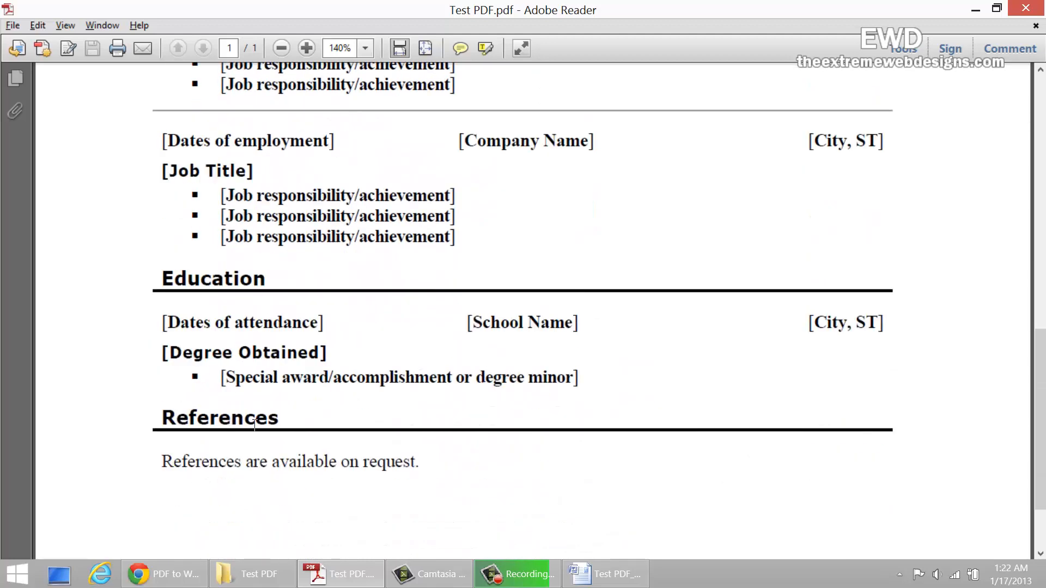
{"action": "left_click", "coordinate": [604, 574]}
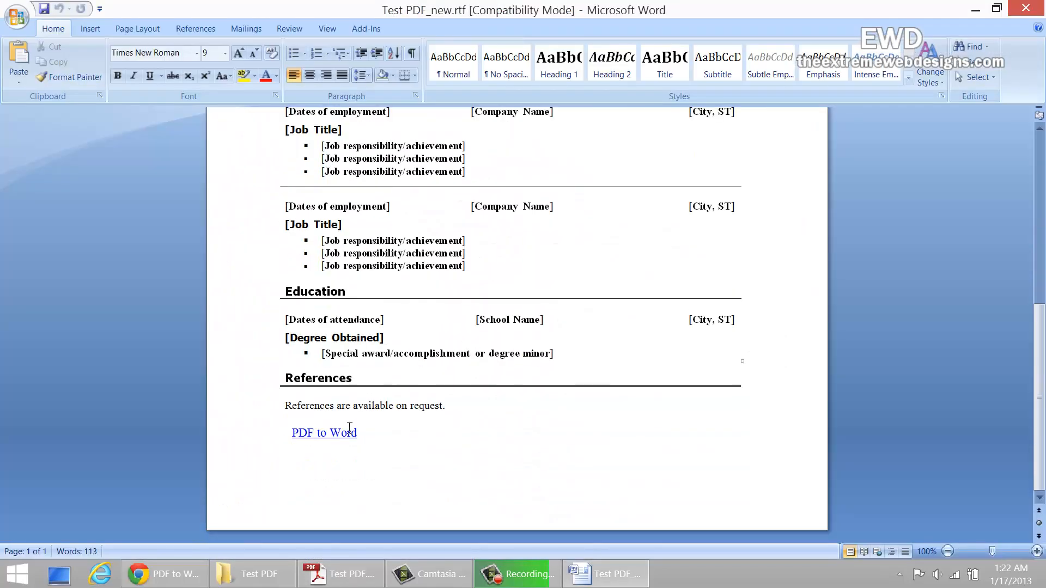
Delete the 'PDF to Word' link, change the Name heading to 'Test' and edit the objective line.
{"action": "double_click", "coordinate": [324, 433]}
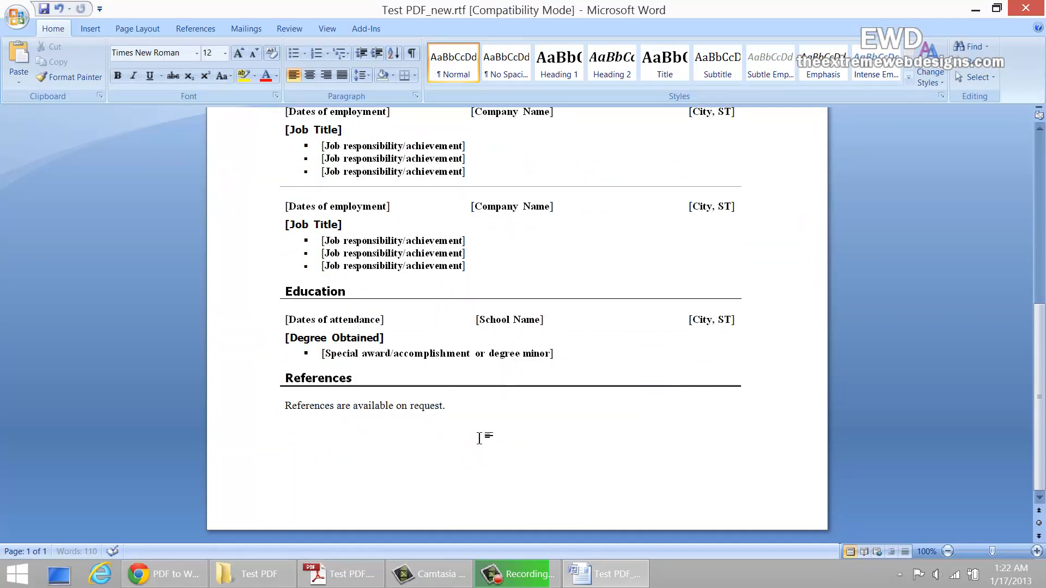
{"action": "scroll", "scroll_direction": "up", "scroll_amount": 3}
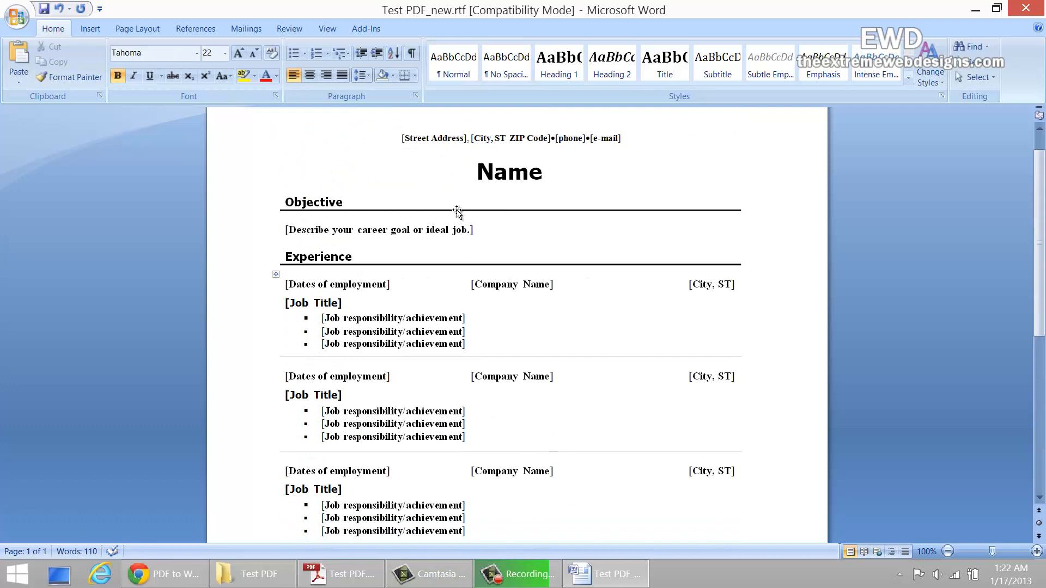
{"action": "type", "text": "Test"}
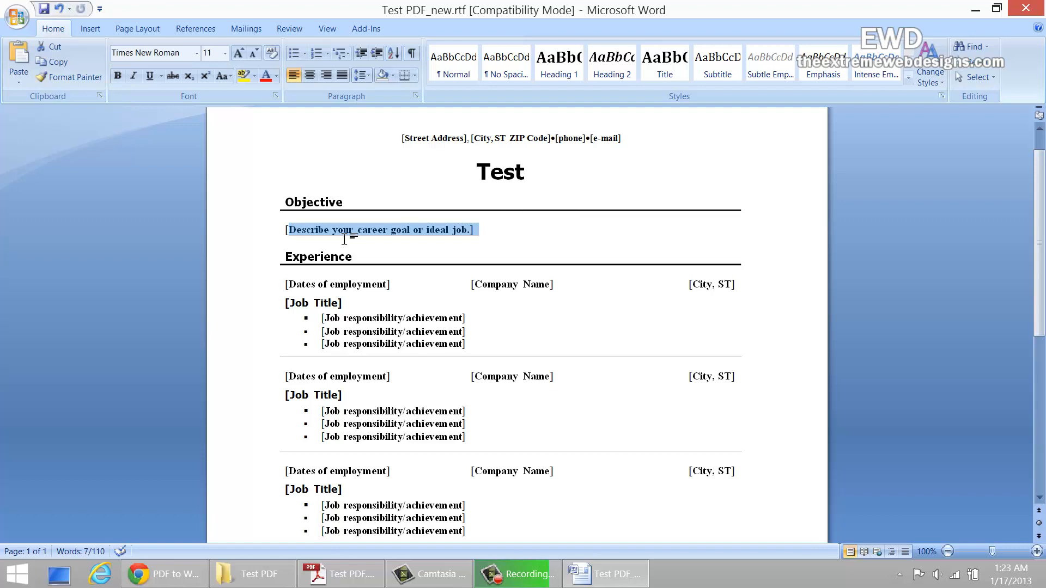
{"action": "type", "text": "[My"}
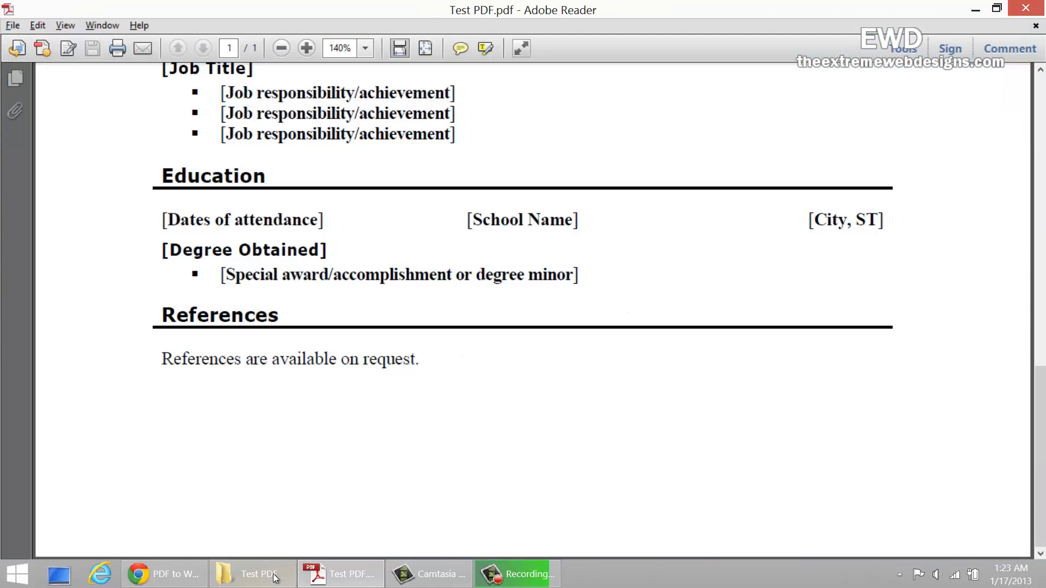
Reopen the edited Test PDF_new.rtf from the Test PDF folder.
{"action": "left_click", "coordinate": [252, 574]}
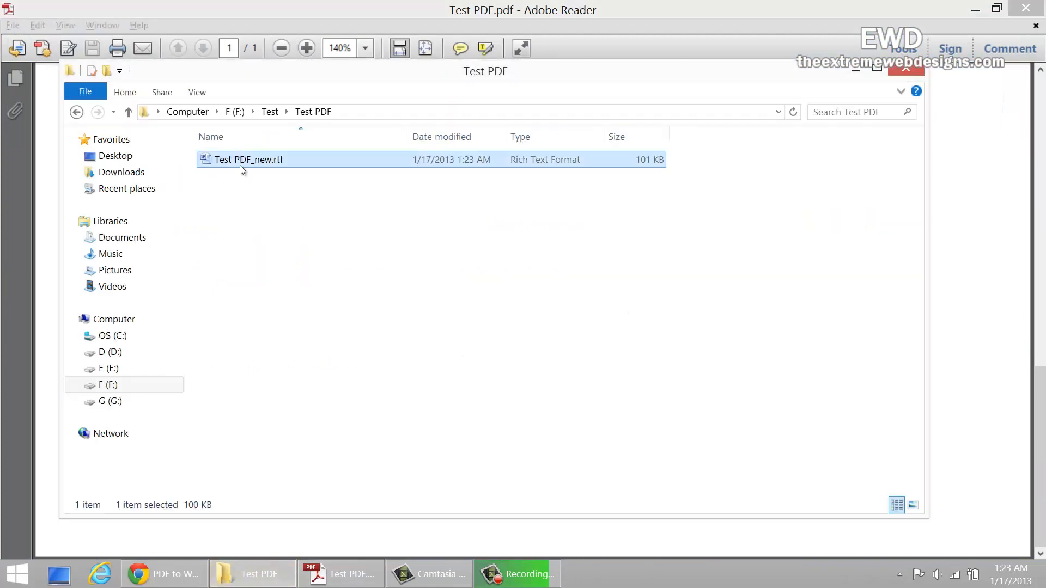
{"action": "double_click", "coordinate": [247, 159]}
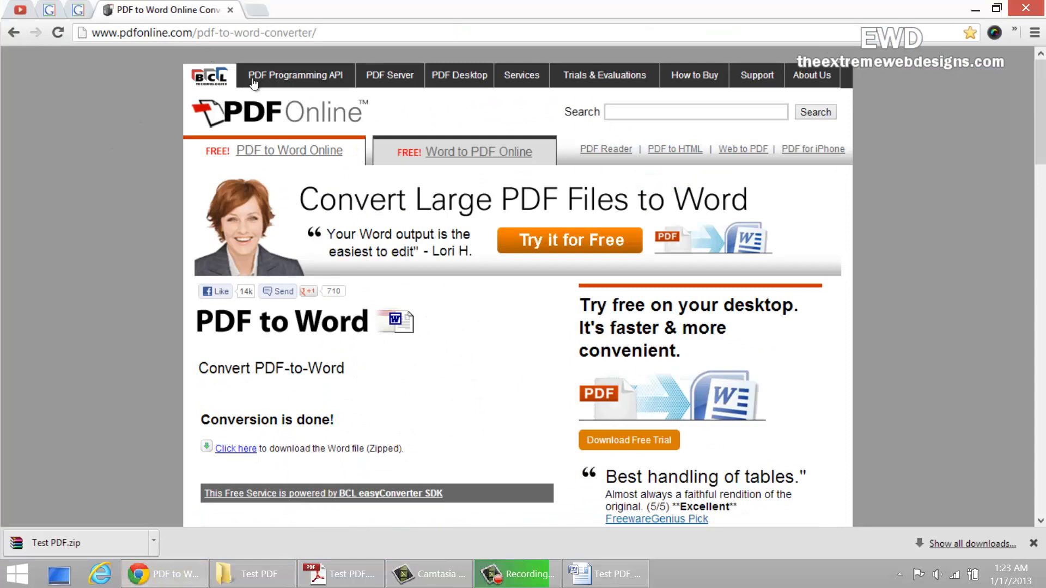
{"action": "mouse_move", "coordinate": [224, 53]}
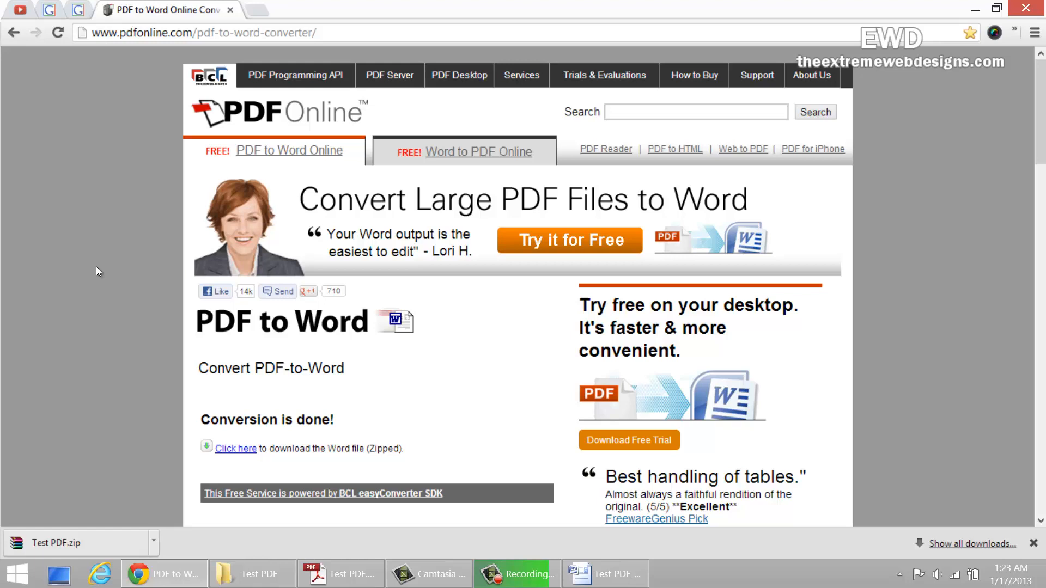
{"action": "mouse_move", "coordinate": [80, 275]}
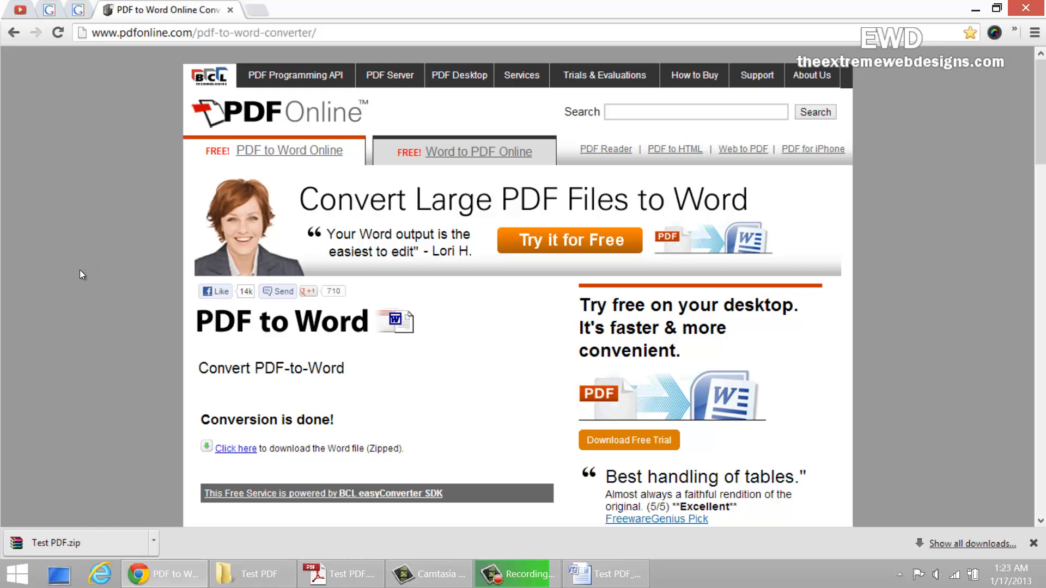
{"action": "mouse_move", "coordinate": [76, 264]}
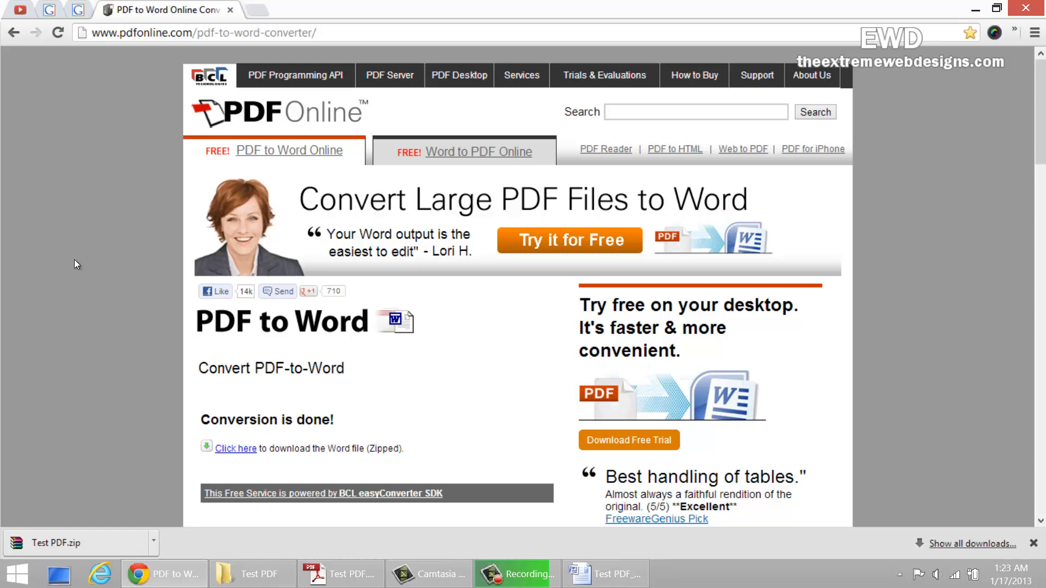
{"action": "mouse_move", "coordinate": [76, 245]}
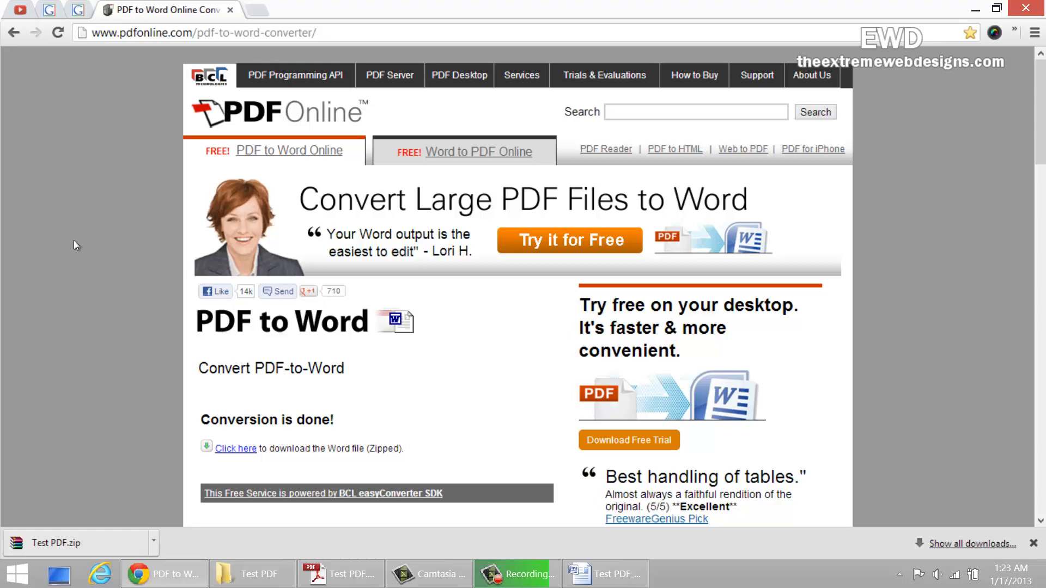
{"action": "mouse_move", "coordinate": [133, 182]}
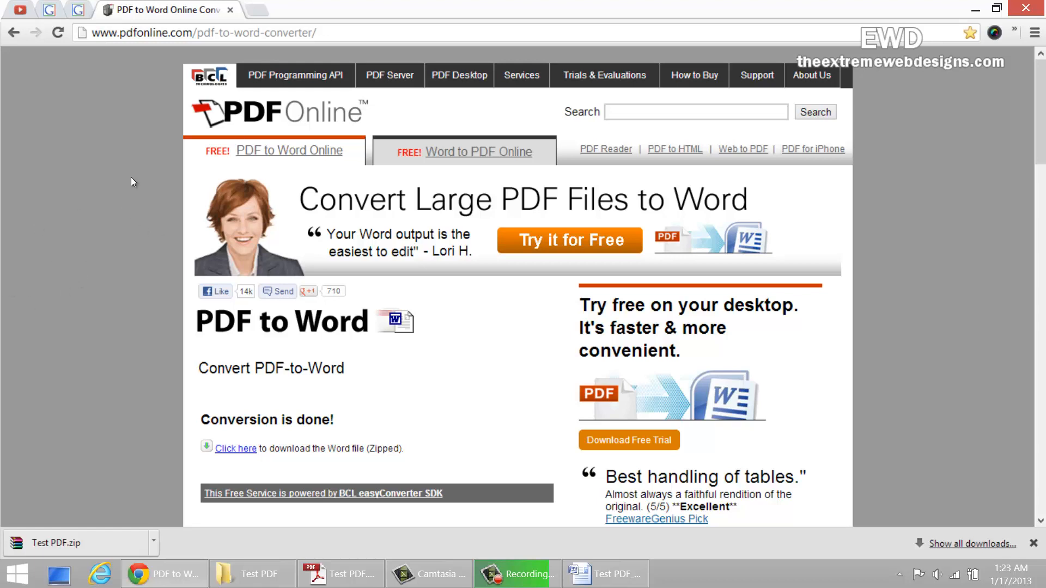
{"action": "mouse_move", "coordinate": [52, 231]}
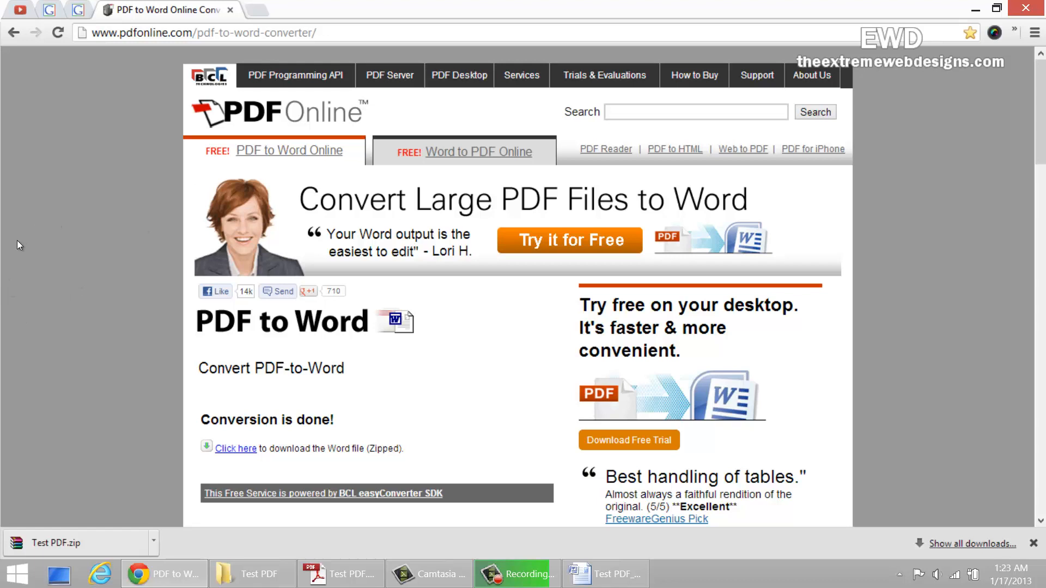
{"action": "mouse_move", "coordinate": [9, 250]}
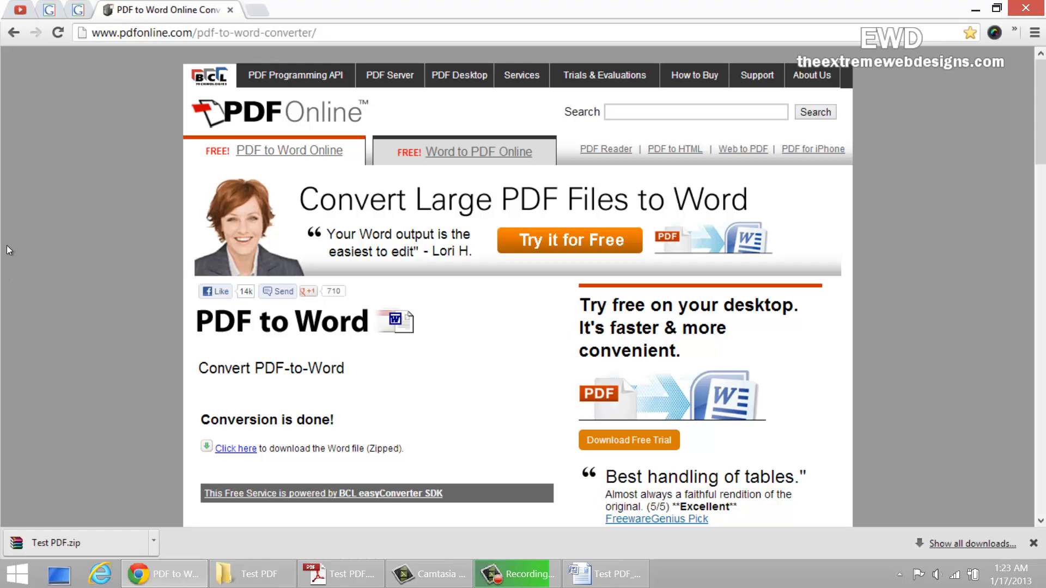